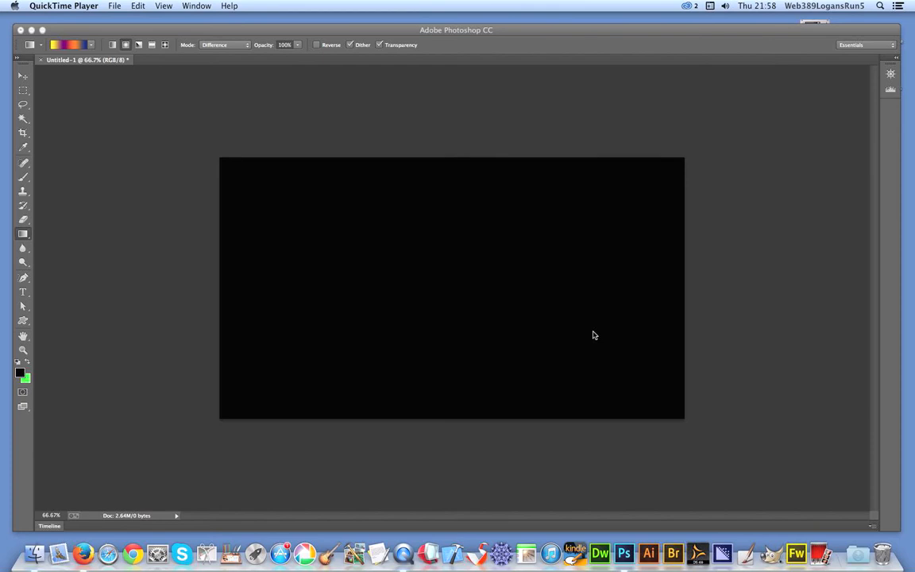
mouse_move(313, 34)
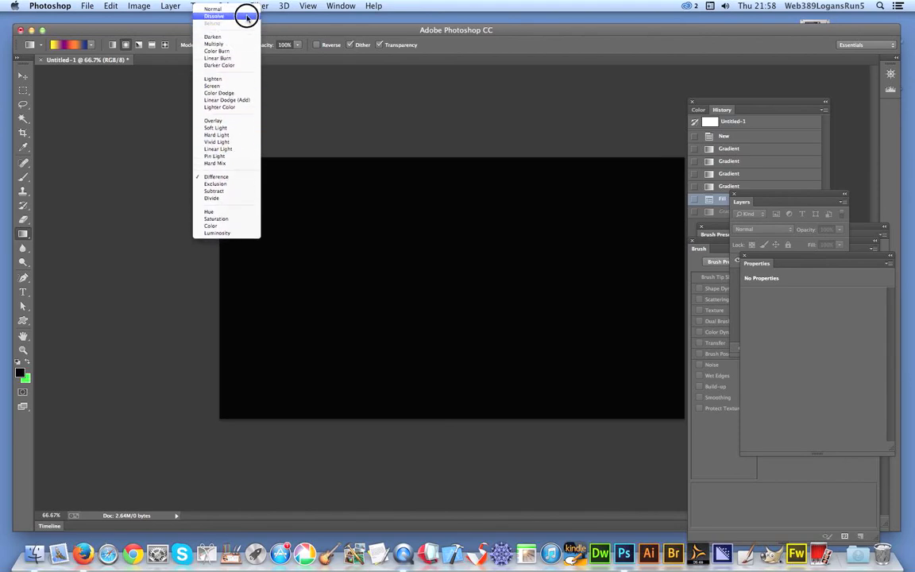
mouse_move(226, 99)
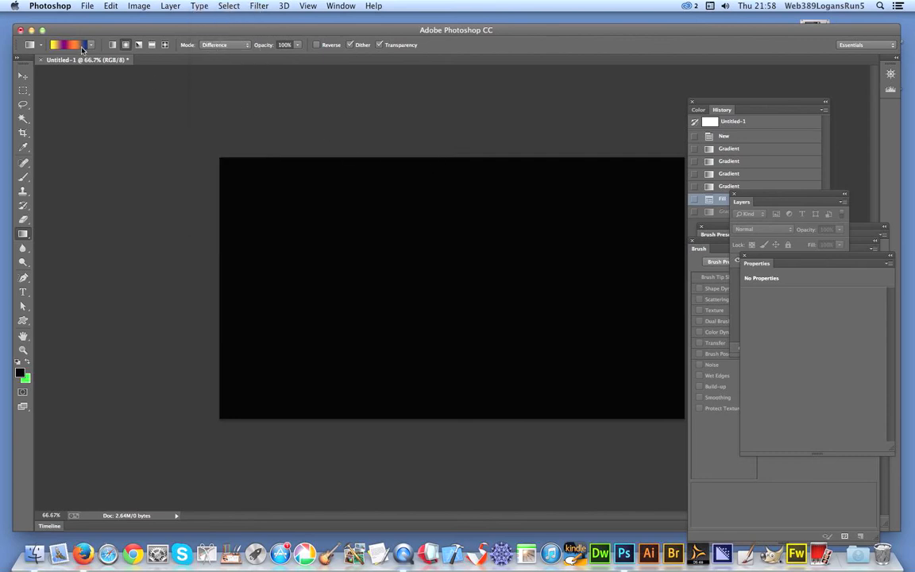
mouse_move(68, 45)
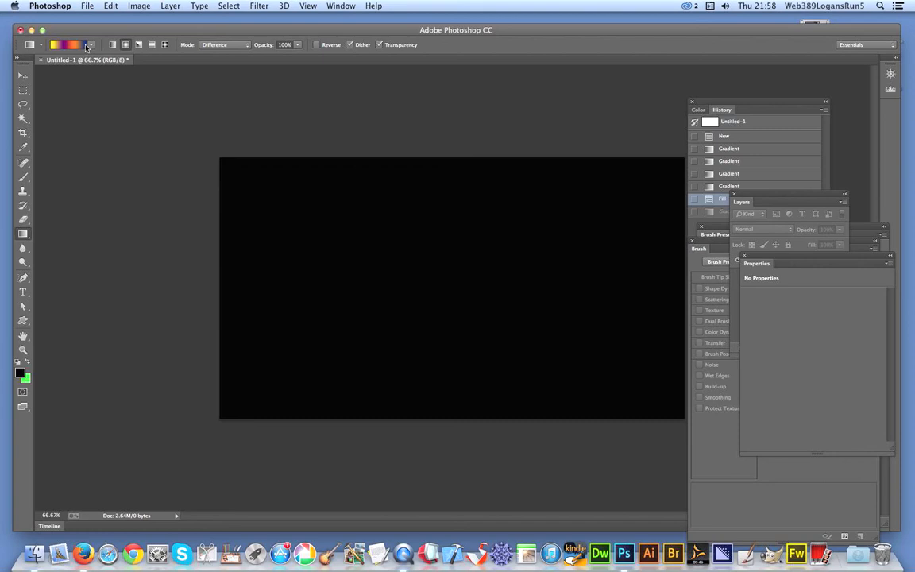
mouse_move(36, 216)
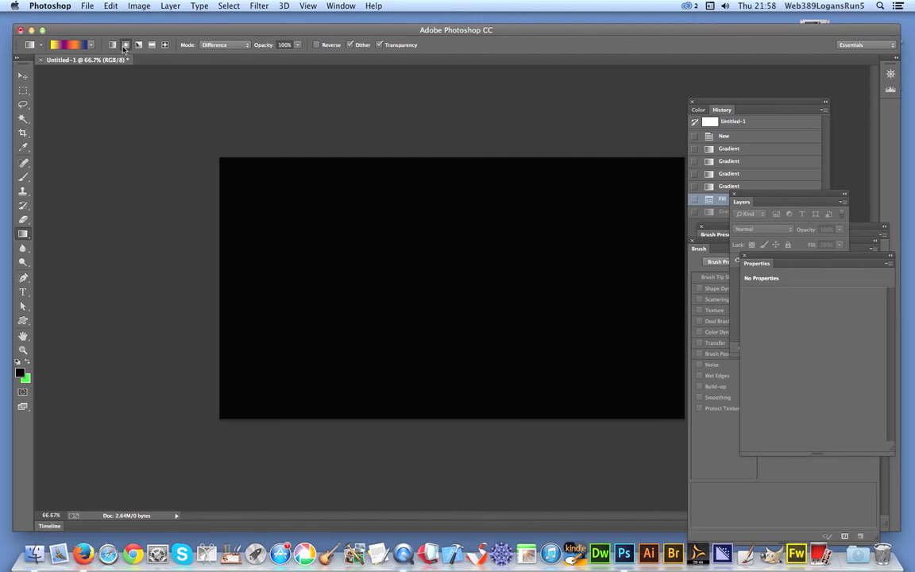
- Drag three difference-blended radial gradients diagonally across the canvas in opposing directions
drag(287, 202, 661, 416)
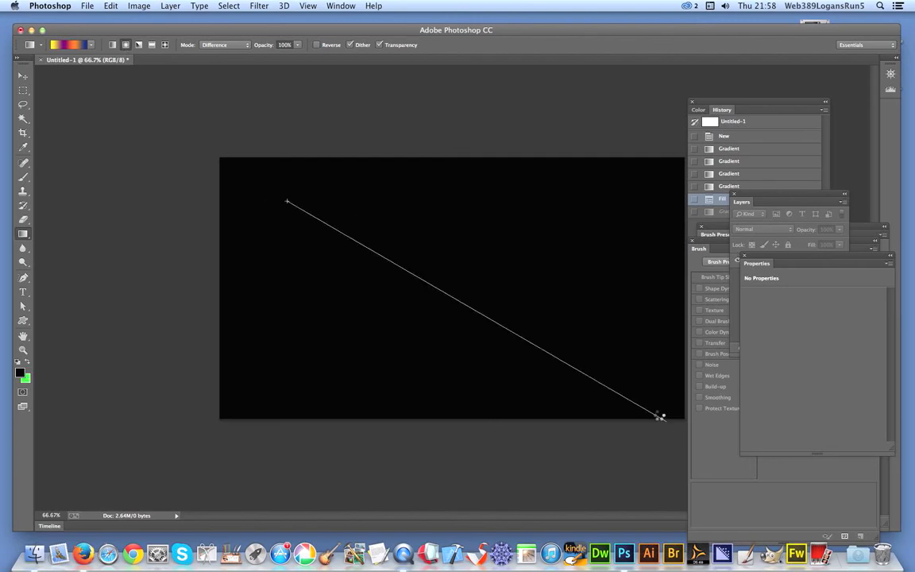
drag(288, 203, 660, 415)
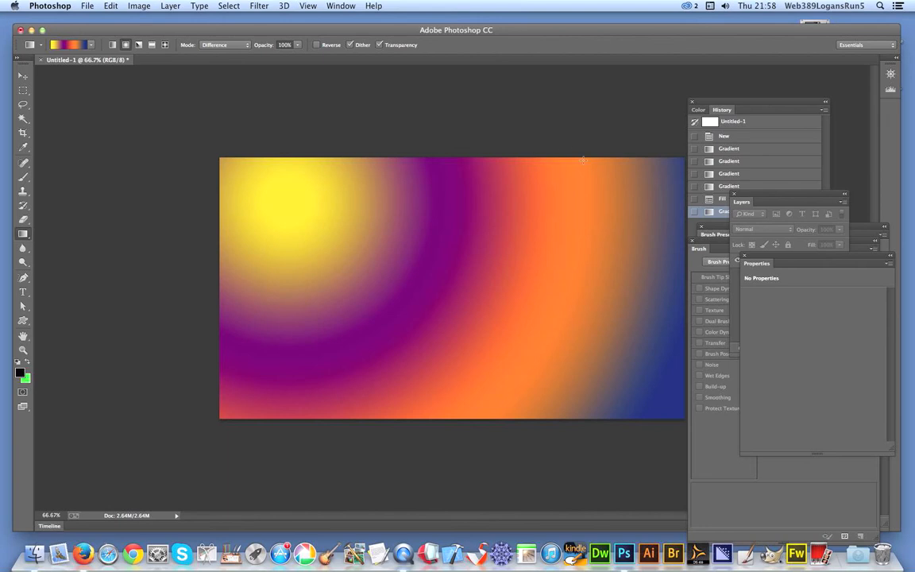
mouse_move(252, 355)
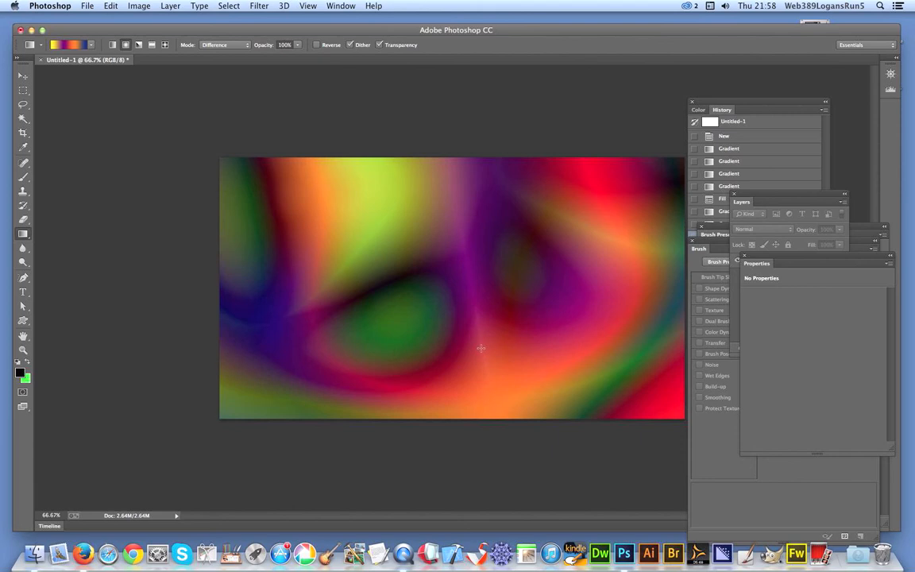
drag(311, 395, 635, 167)
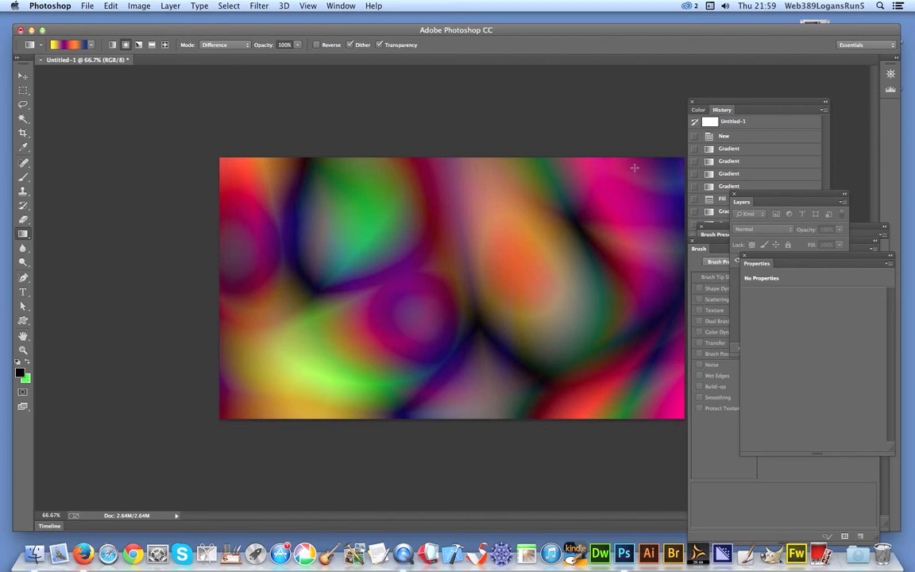
mouse_move(562, 158)
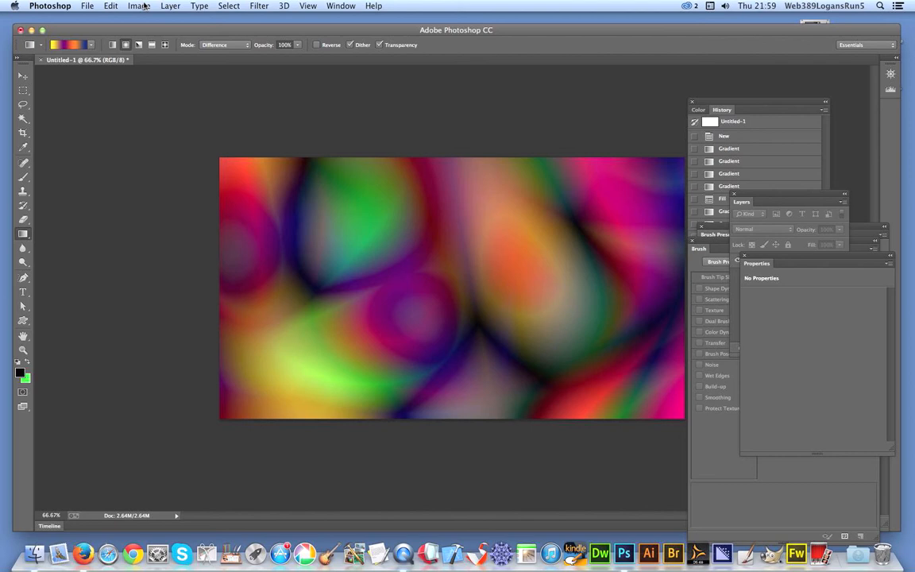
- Apply a Black & White adjustment with the Reds slider raised to about 163%
click(139, 6)
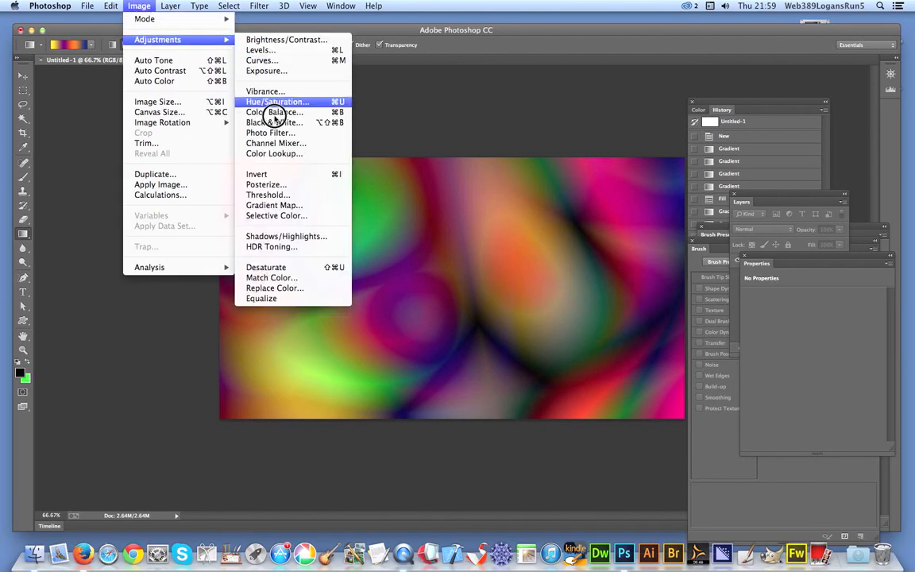
click(274, 122)
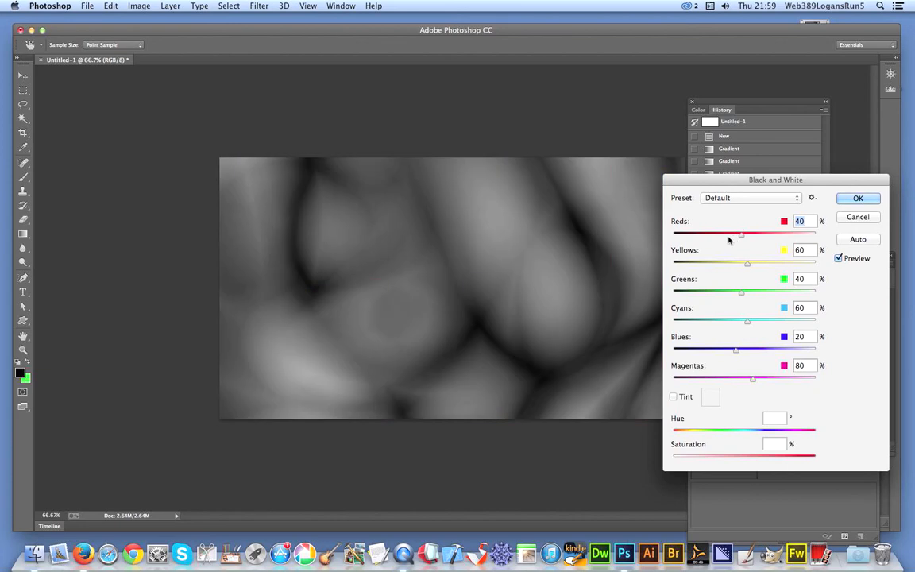
drag(741, 234, 711, 234)
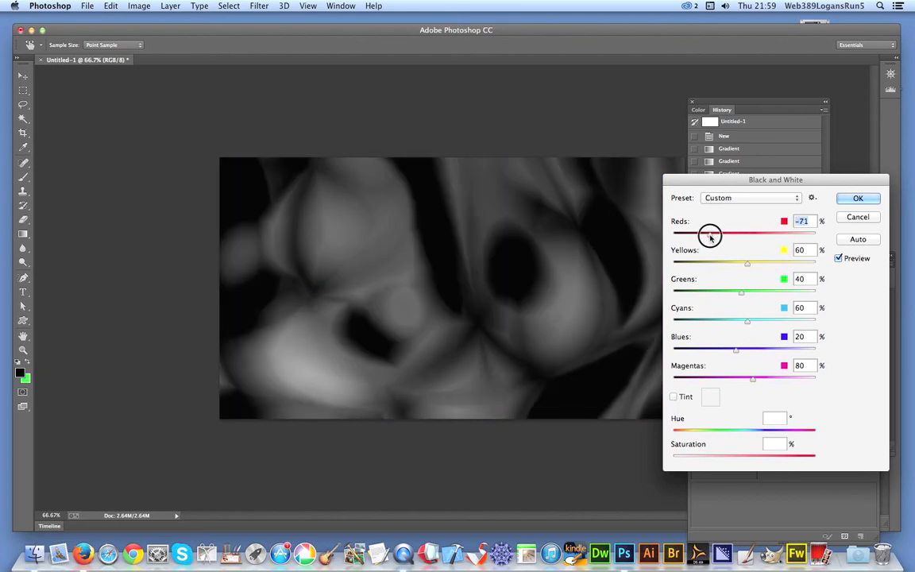
drag(709, 233, 776, 232)
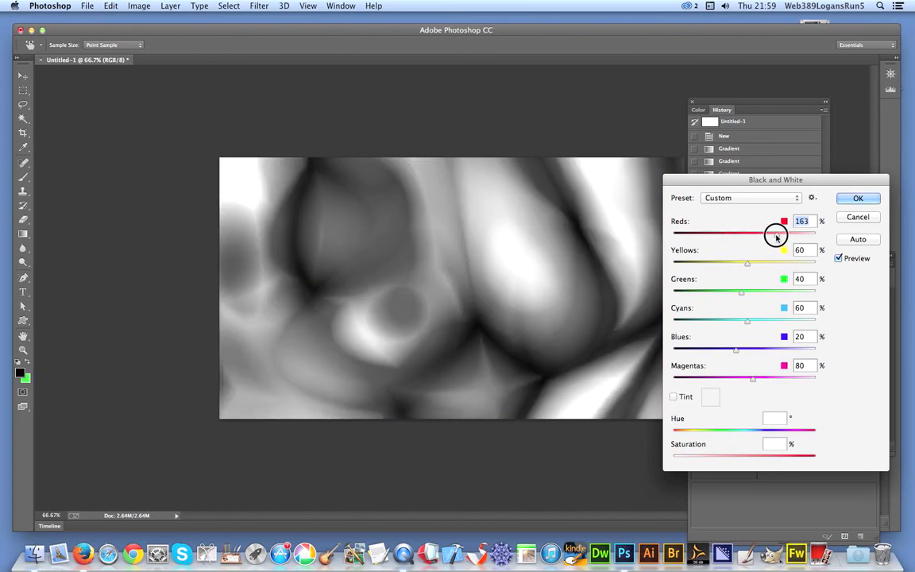
click(858, 197)
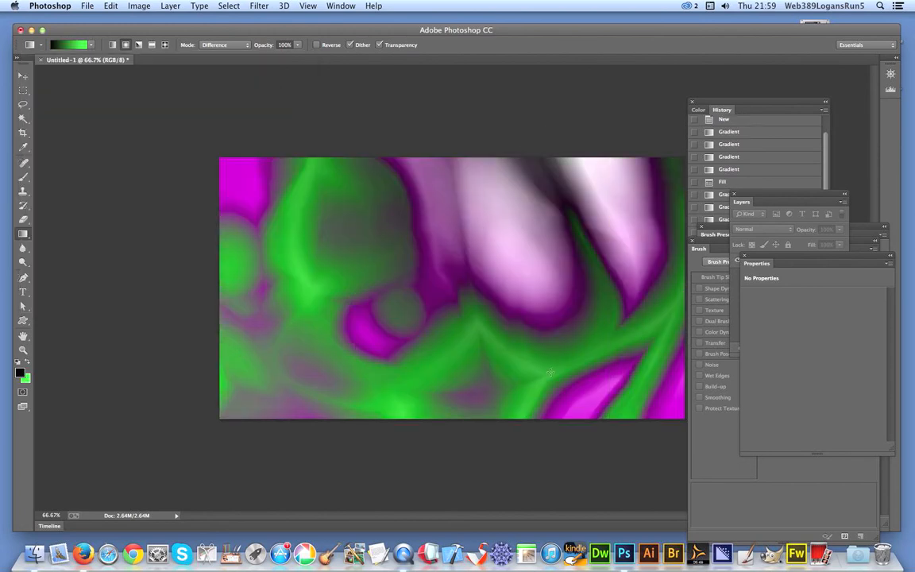
mouse_move(323, 136)
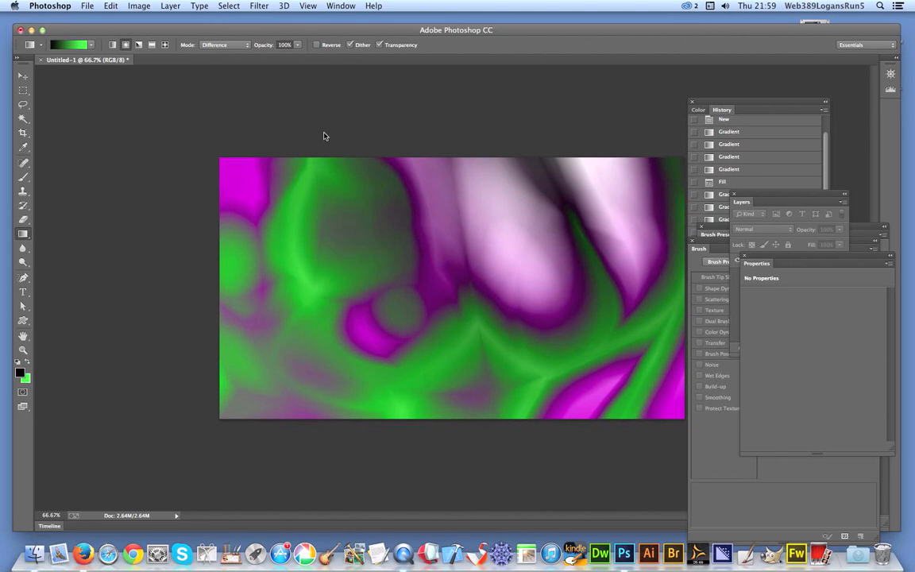